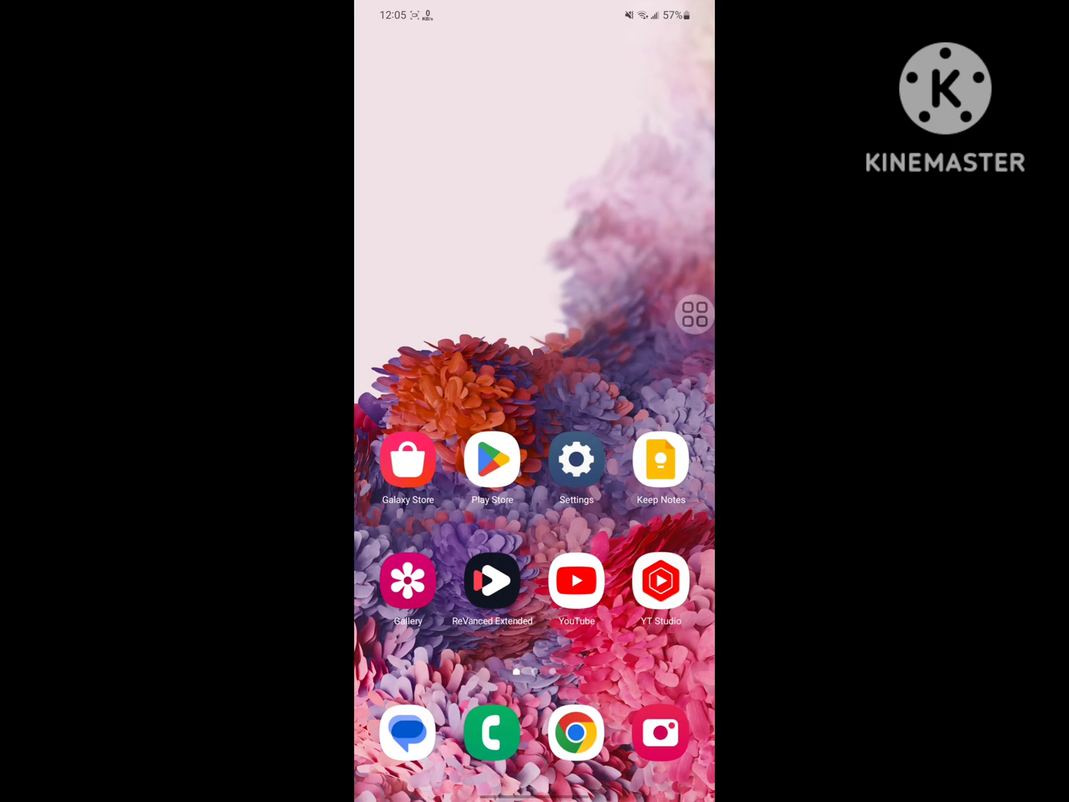
Search the app store for Instagram.
{"action": "left_click", "coordinate": [493, 458]}
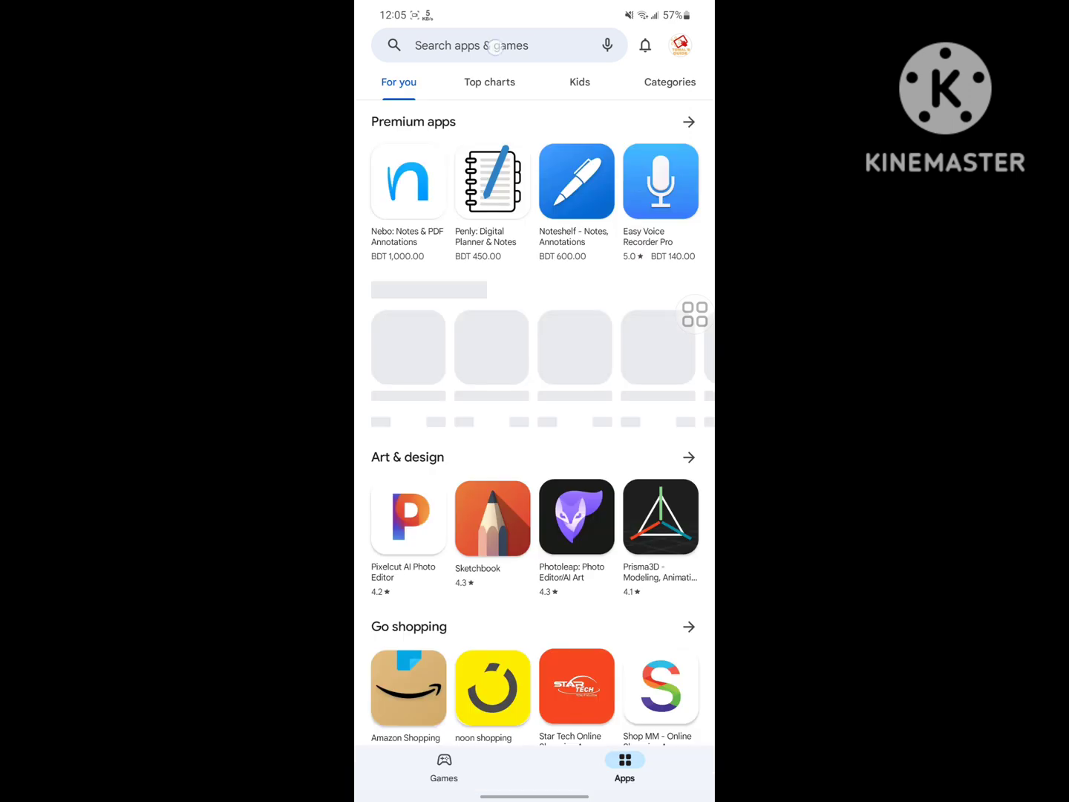
{"action": "left_click", "coordinate": [483, 45]}
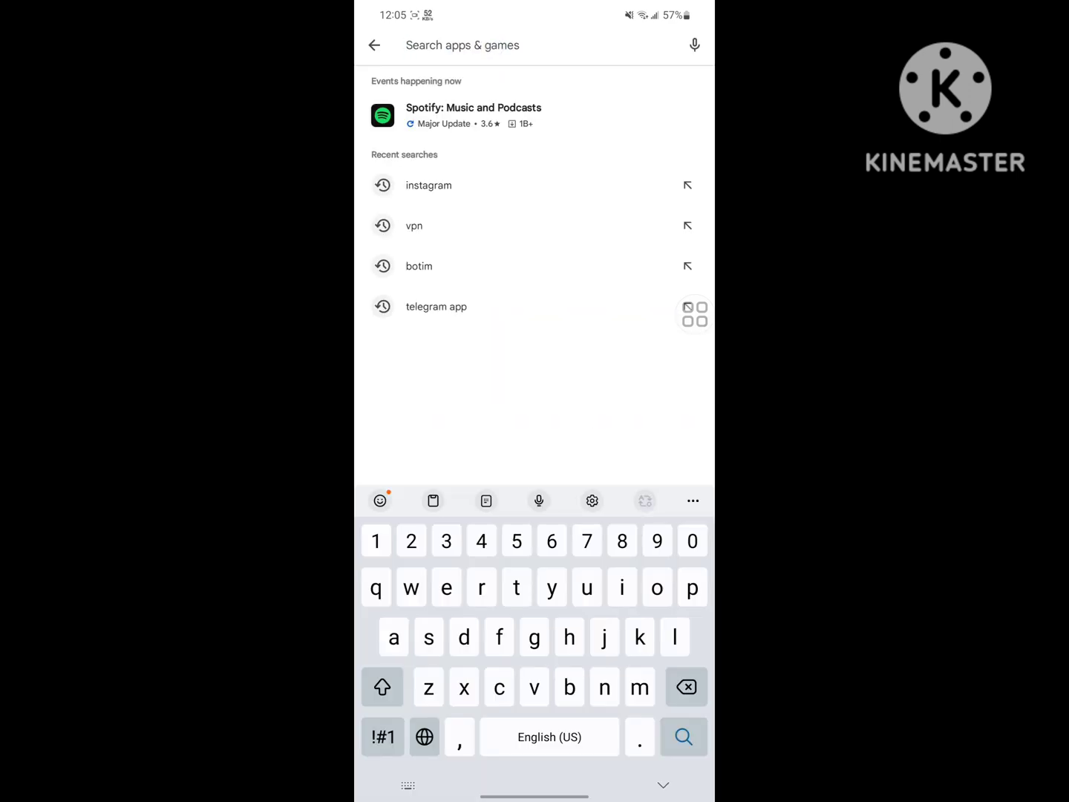
{"action": "left_click", "coordinate": [428, 186]}
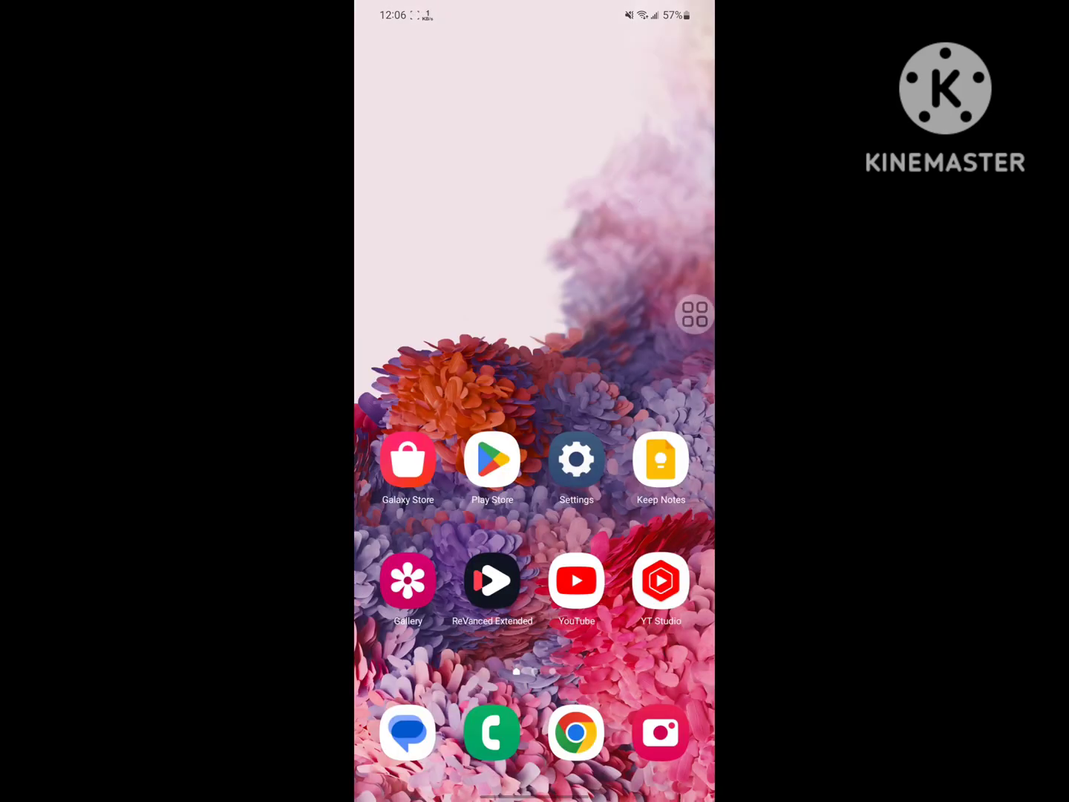
In Chrome, search 'instagram older version' and open the AndroidAPKsFree old versions page.
{"action": "left_click", "coordinate": [576, 733]}
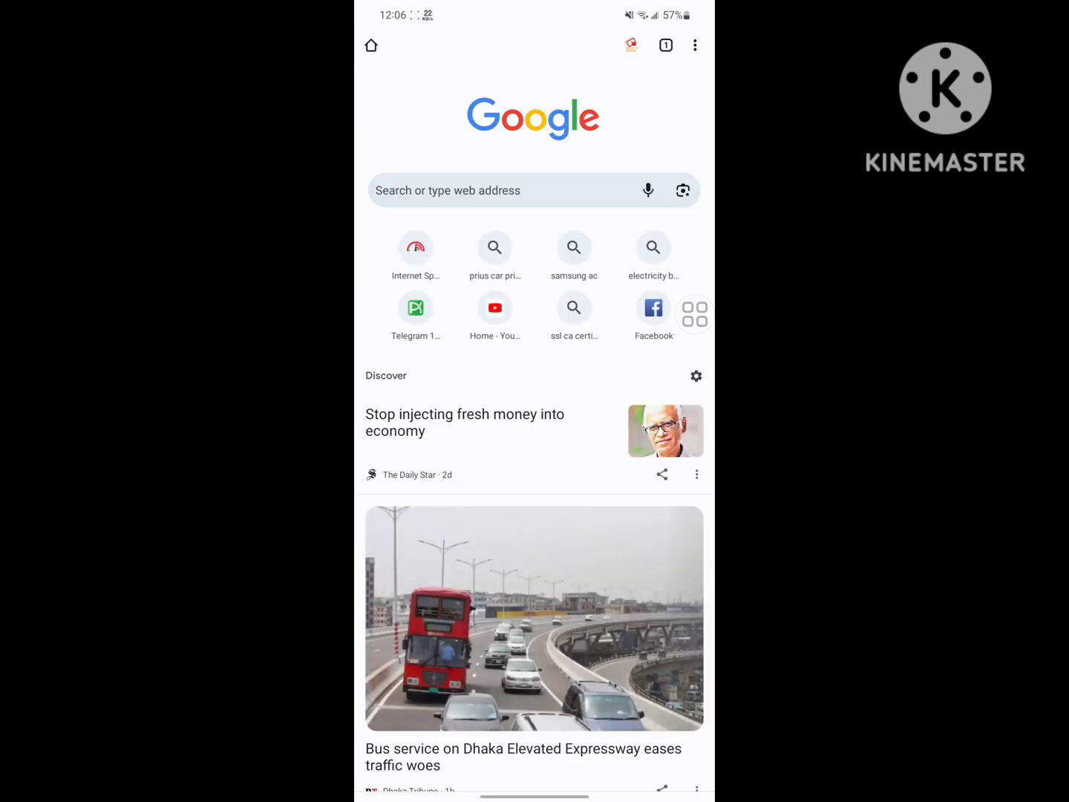
{"action": "left_click", "coordinate": [520, 190]}
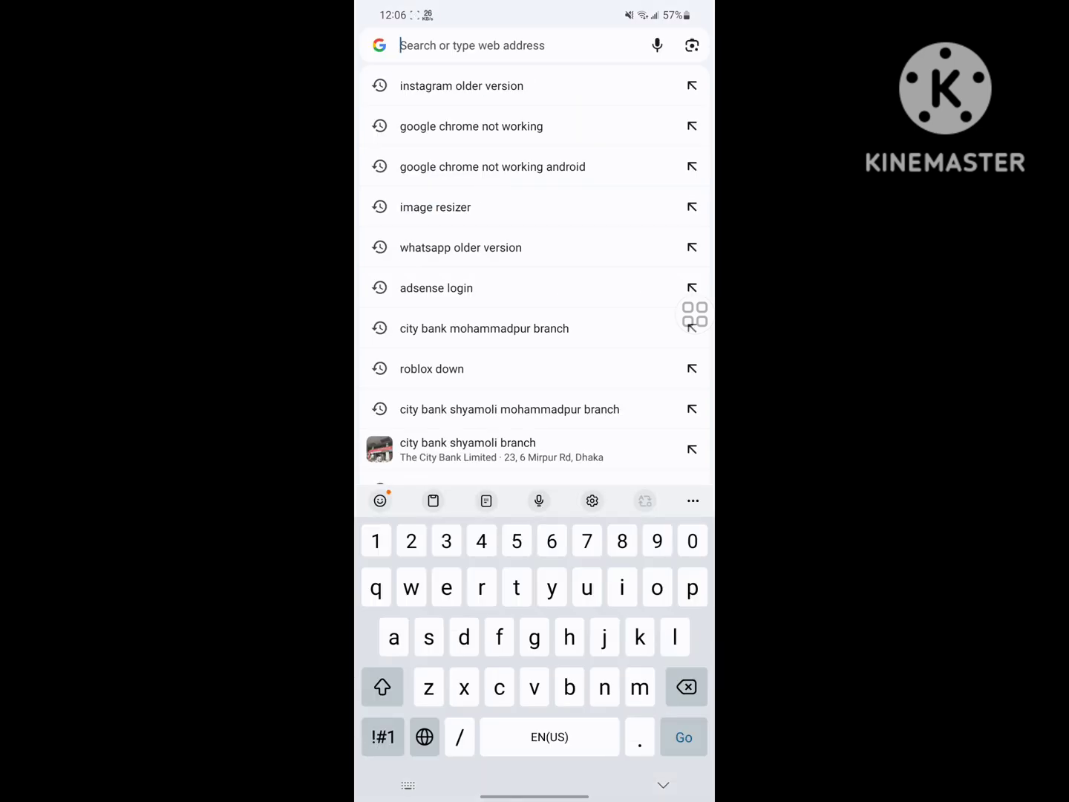
{"action": "left_click", "coordinate": [461, 87]}
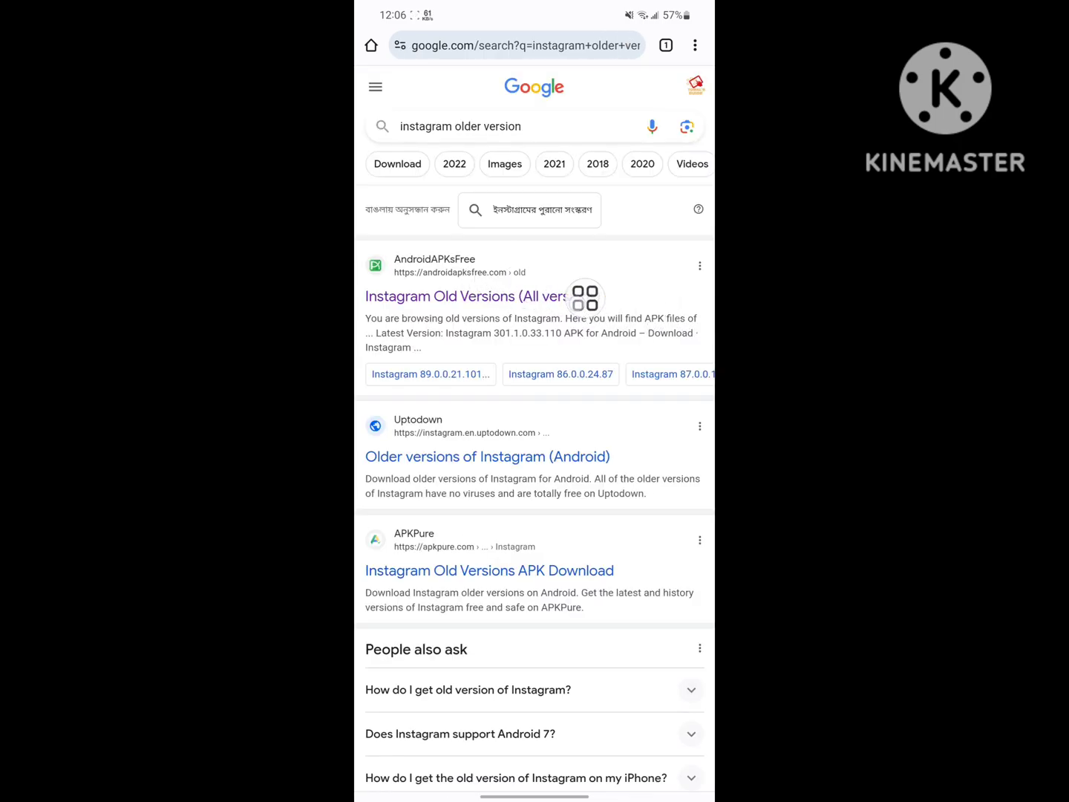
{"action": "left_click", "coordinate": [467, 296]}
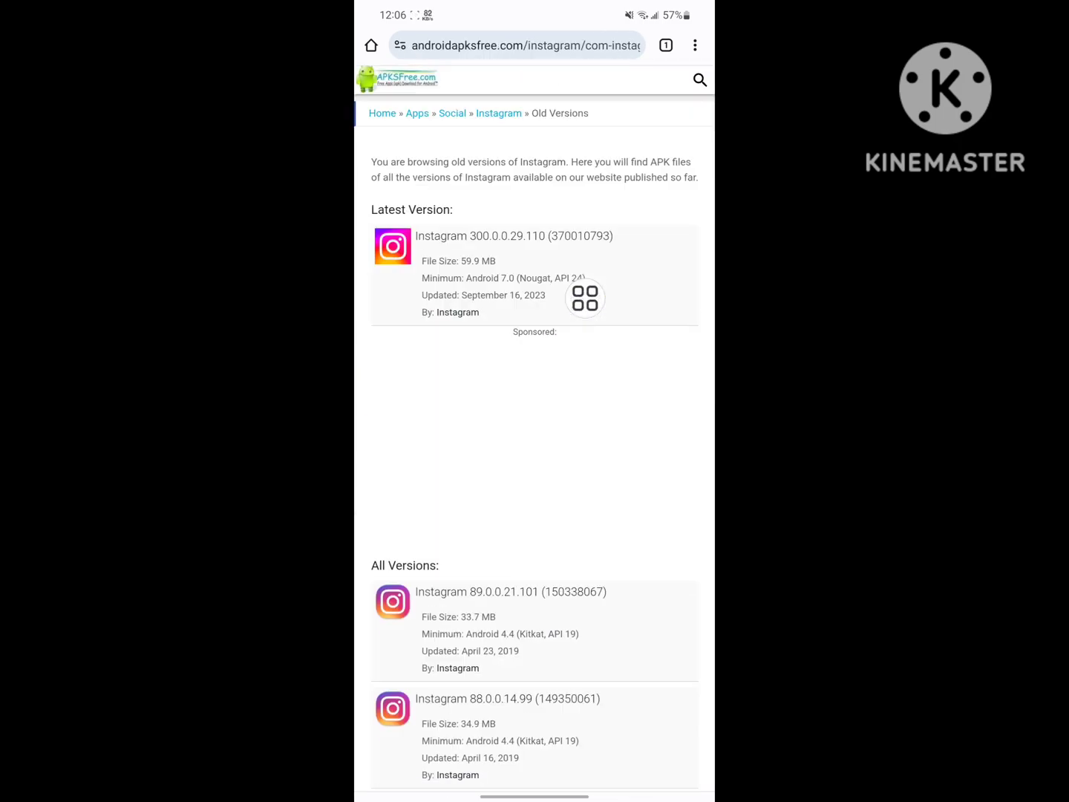
Dismiss the pop-up ad and start downloading the Instagram 295.0.0.32.109 APK.
{"action": "scroll", "scroll_direction": "down", "scroll_amount": 3}
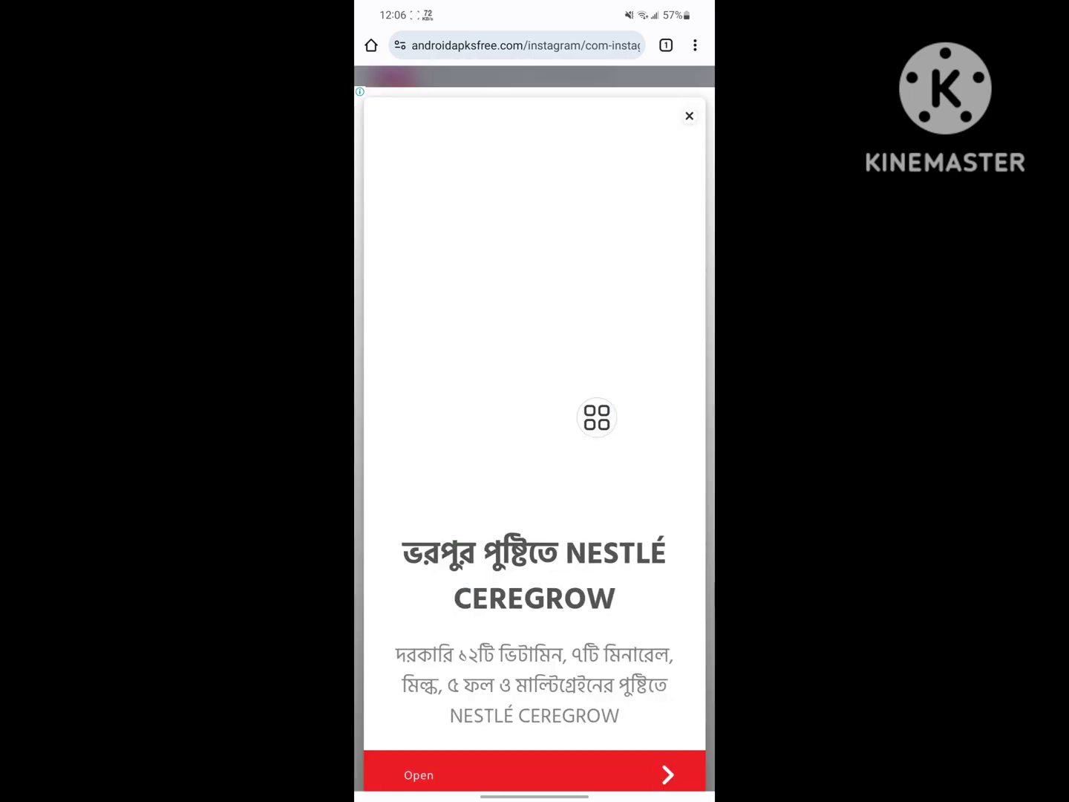
{"action": "left_click", "coordinate": [690, 116]}
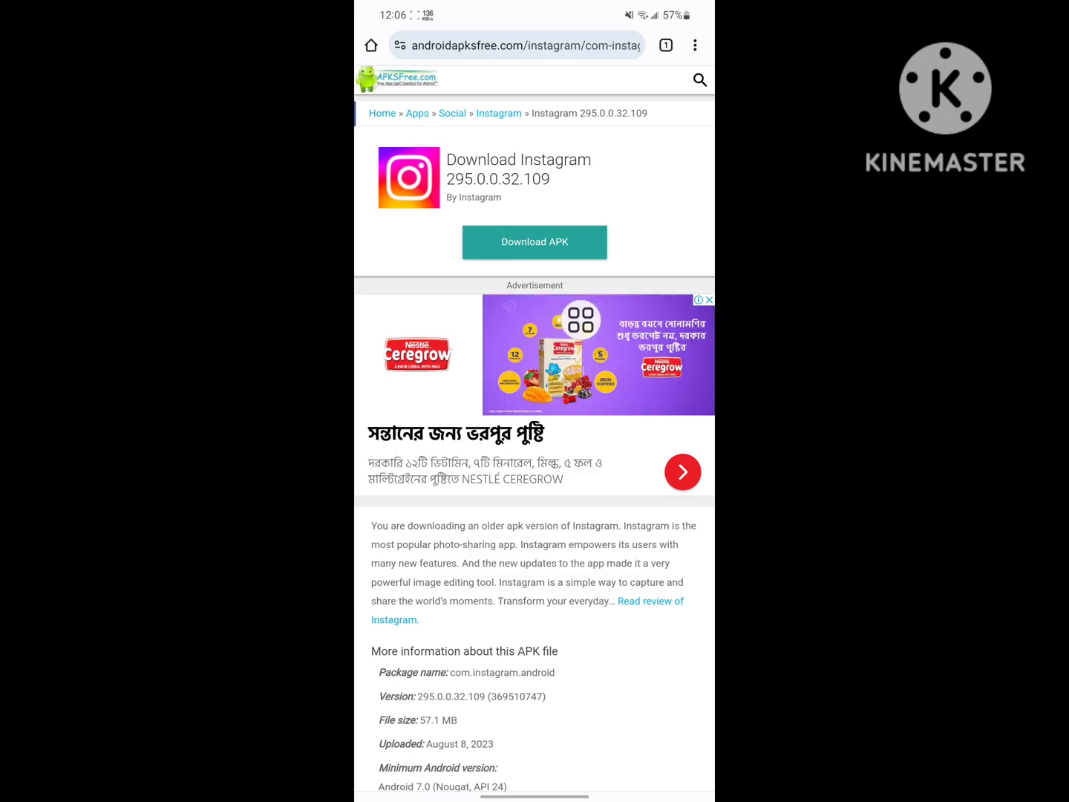
{"action": "left_click", "coordinate": [535, 242]}
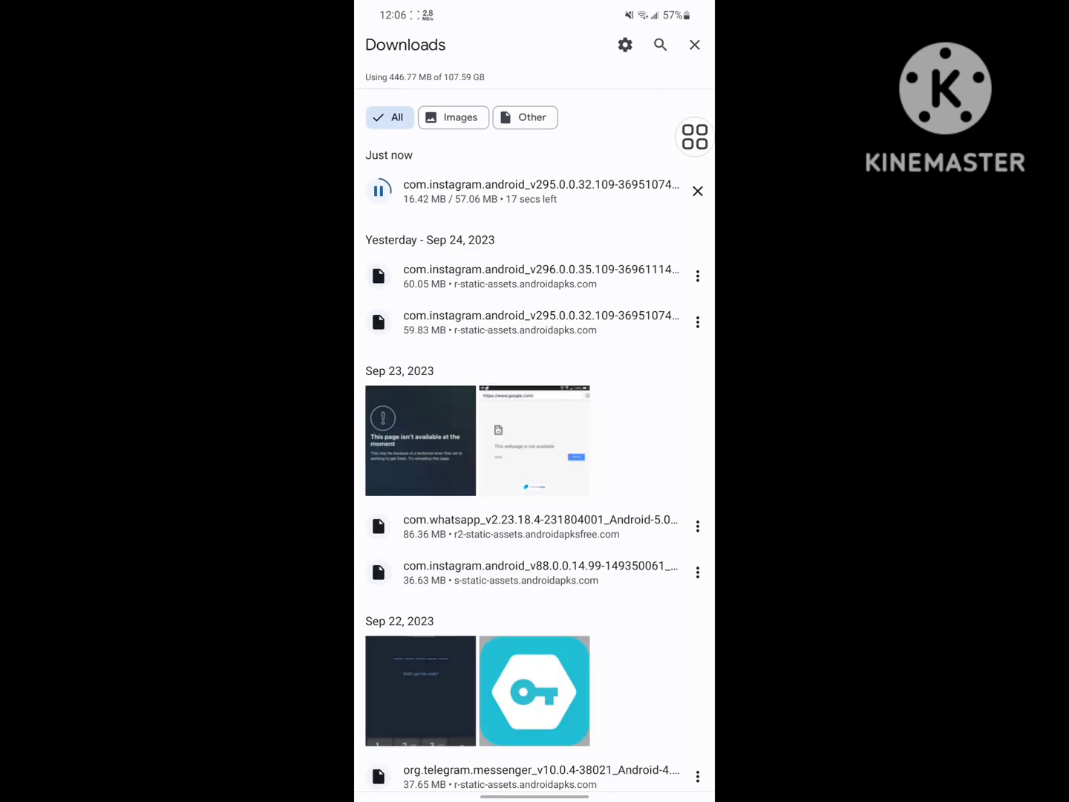
Install the downloaded Instagram 295 APK and launch the app.
{"action": "scroll", "scroll_direction": "down", "scroll_amount": 3}
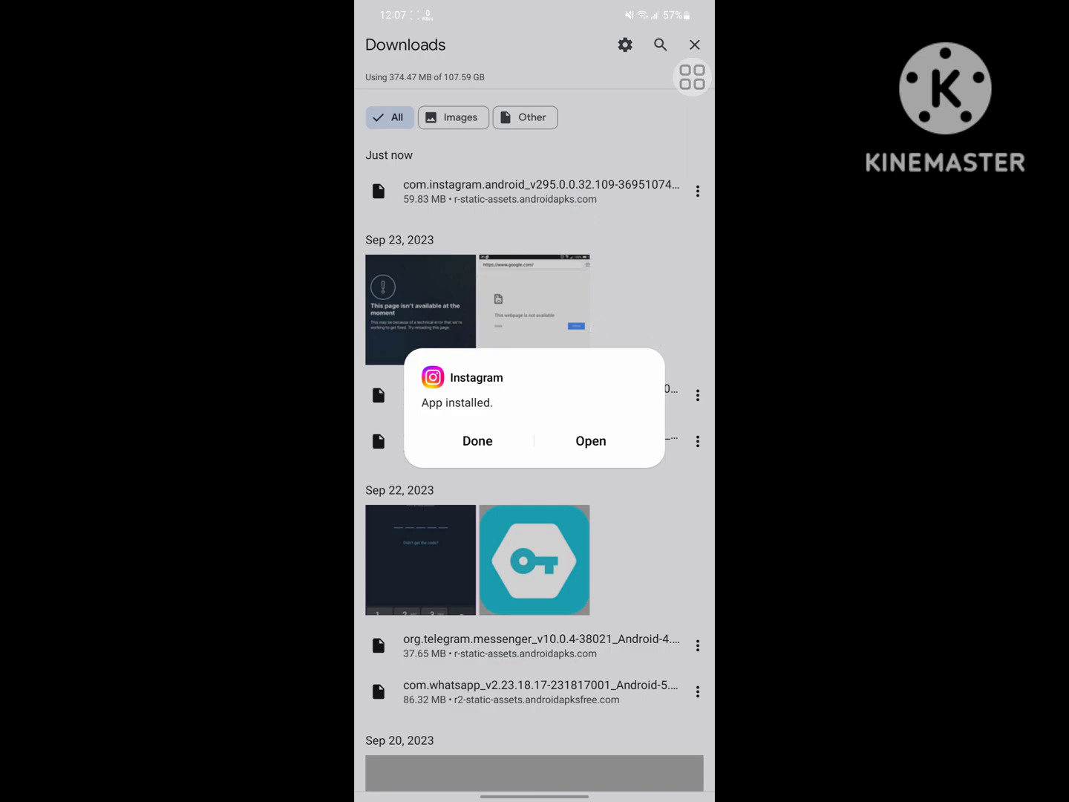
{"action": "left_click", "coordinate": [591, 440]}
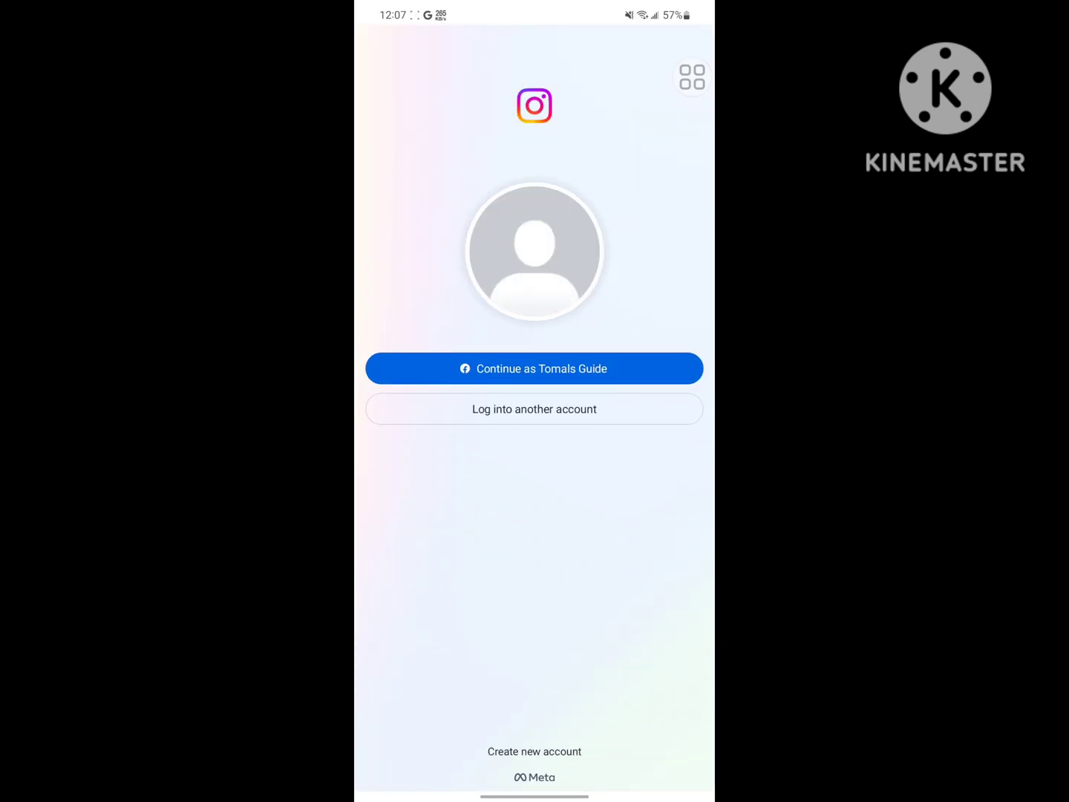
Continue as the saved account to reach the Instagram home feed.
{"action": "left_click", "coordinate": [535, 368]}
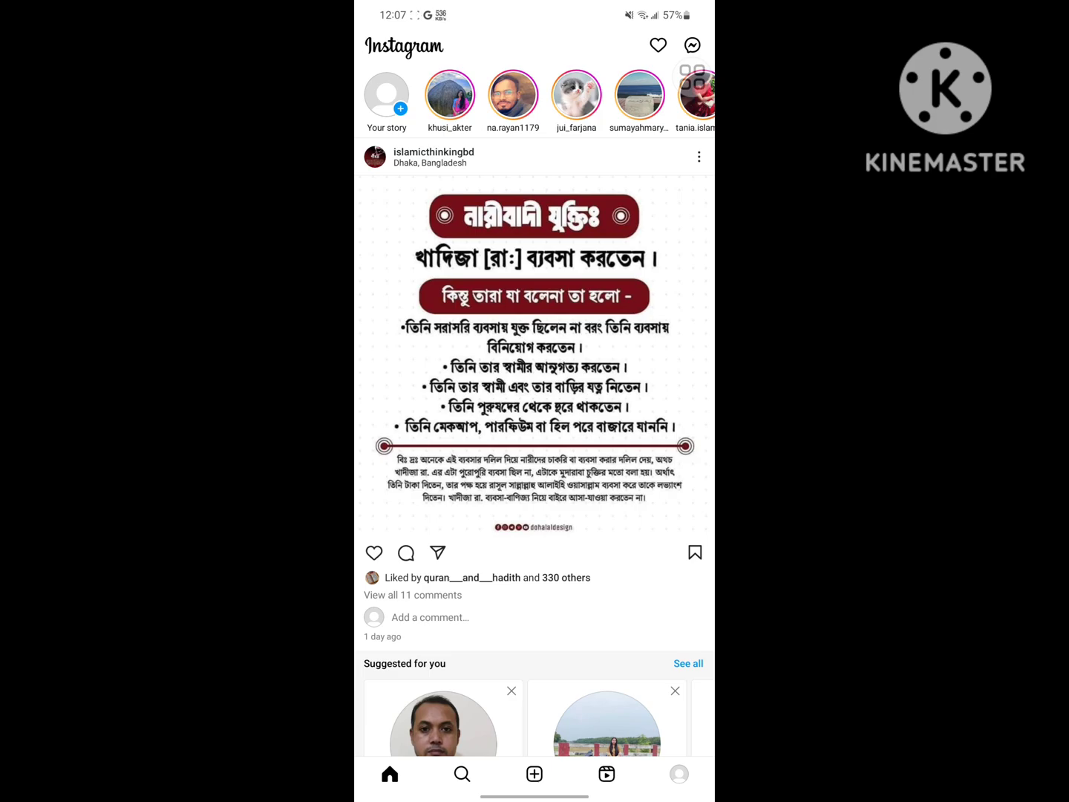
{"action": "scroll", "scroll_direction": "down", "scroll_amount": 3}
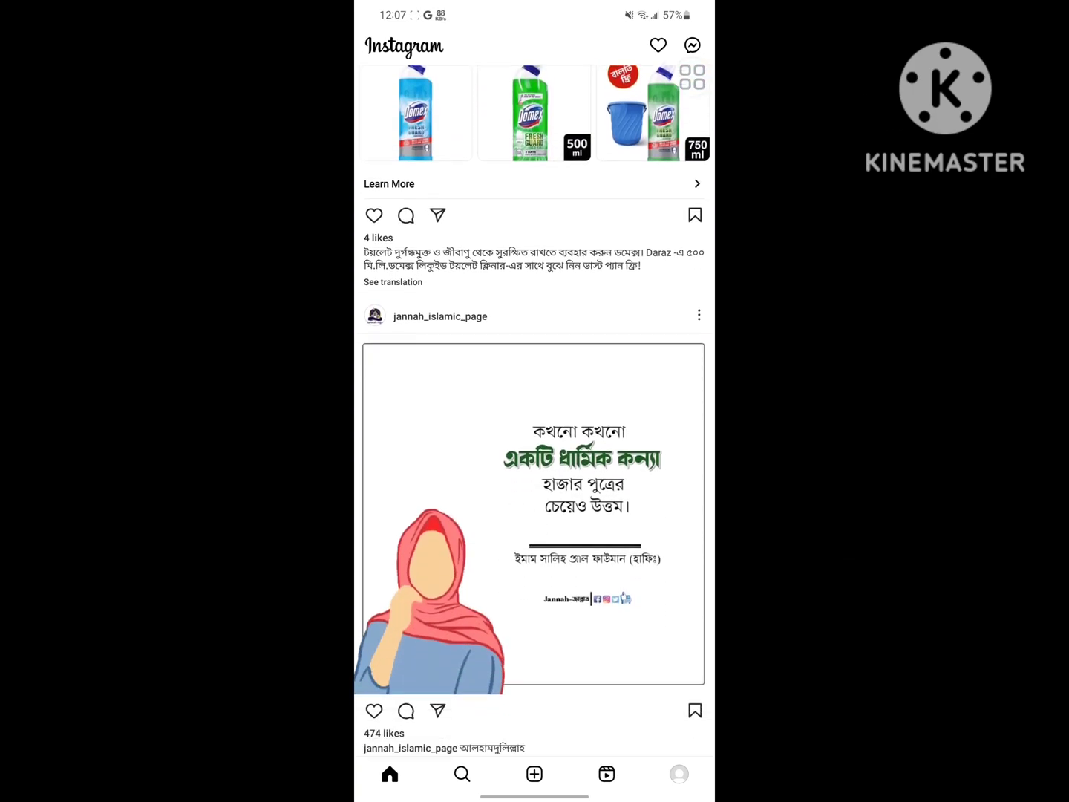
{"action": "scroll", "scroll_direction": "down", "scroll_amount": 3}
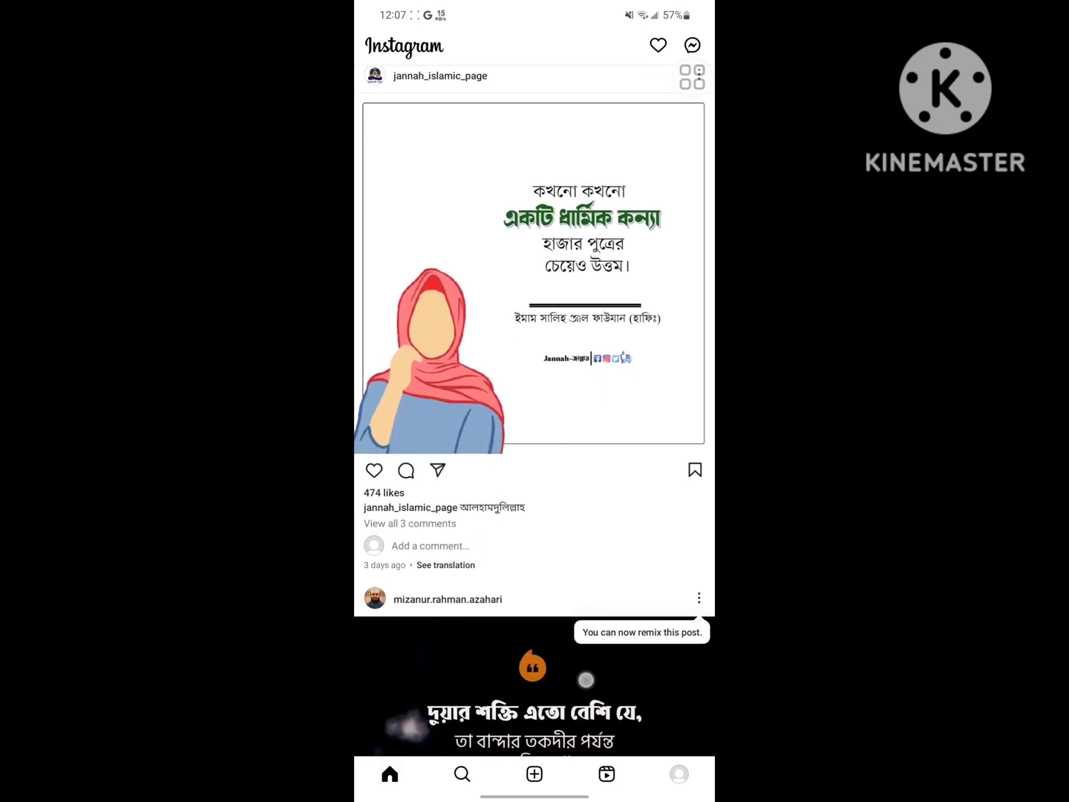